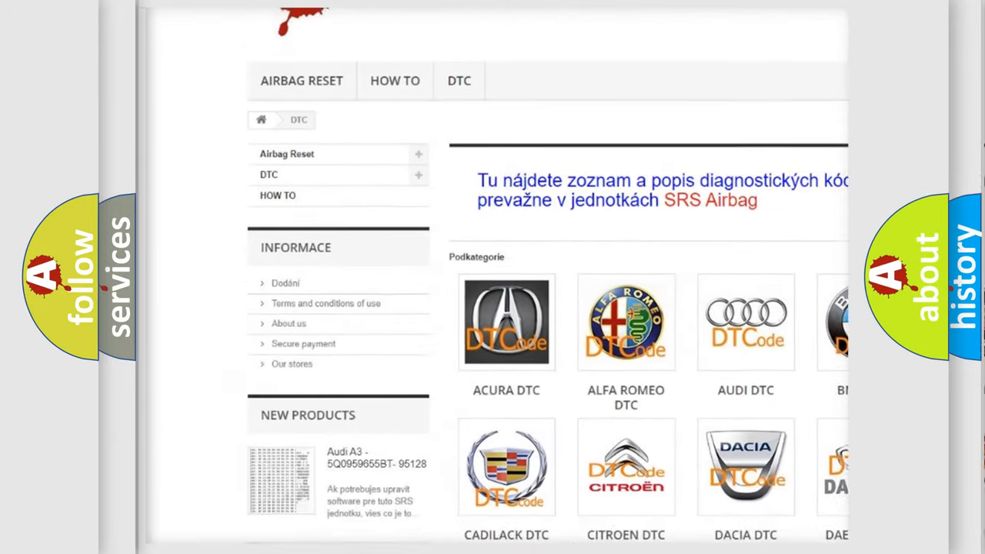
pyautogui.scroll(-3)
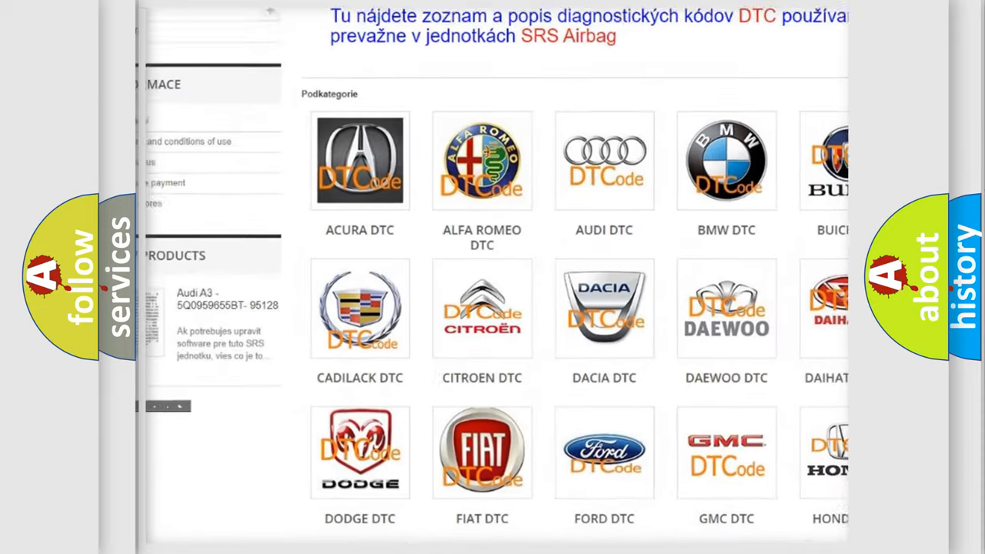
pyautogui.scroll(-3)
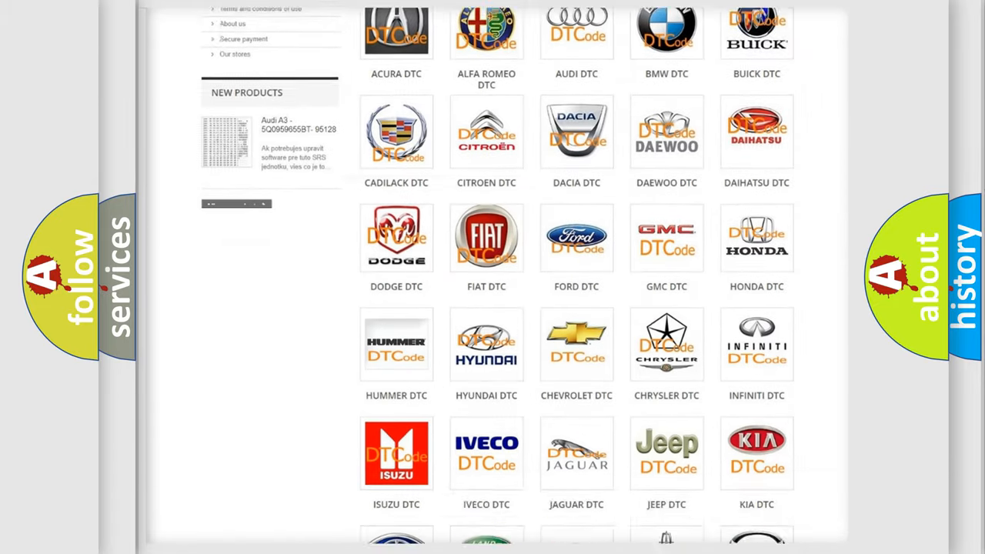
pyautogui.scroll(-3)
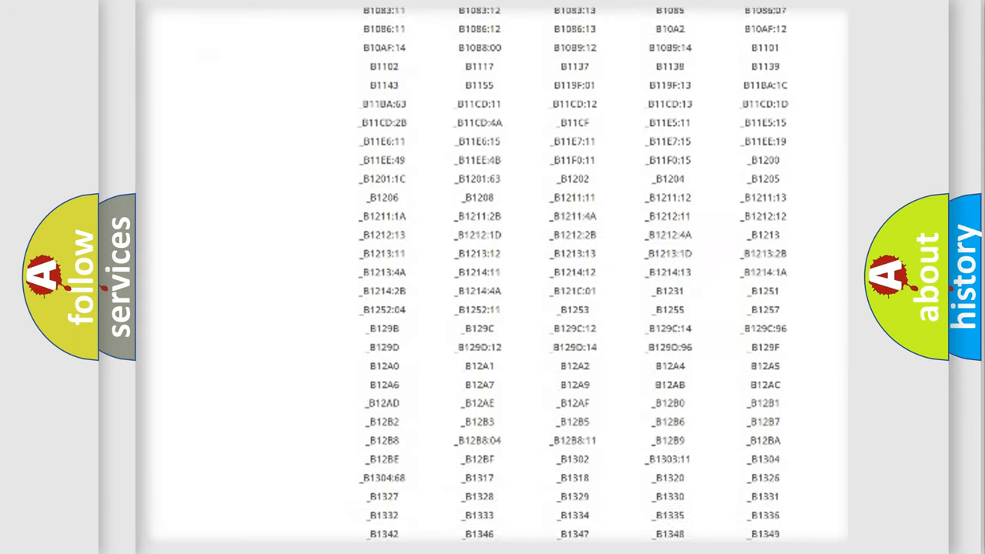
pyautogui.scroll(-3)
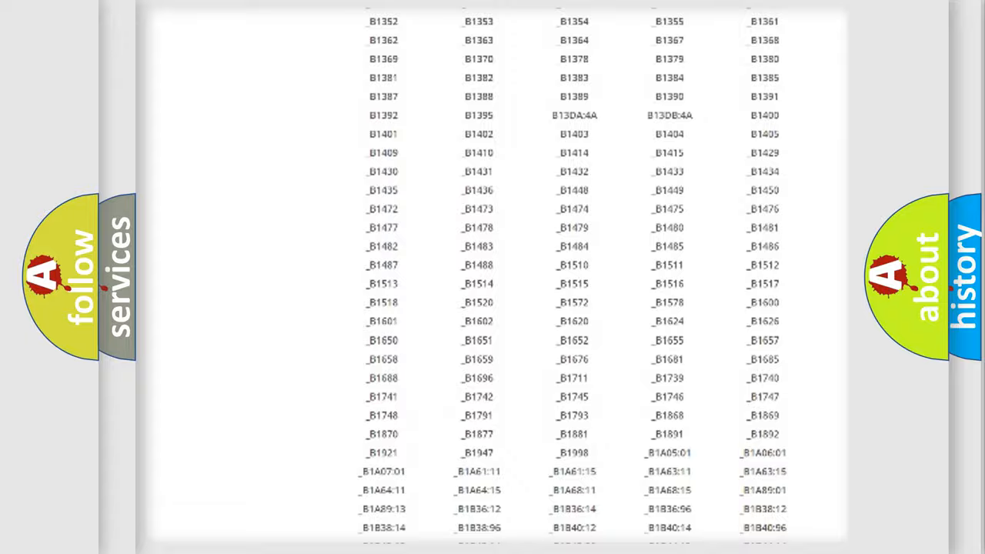